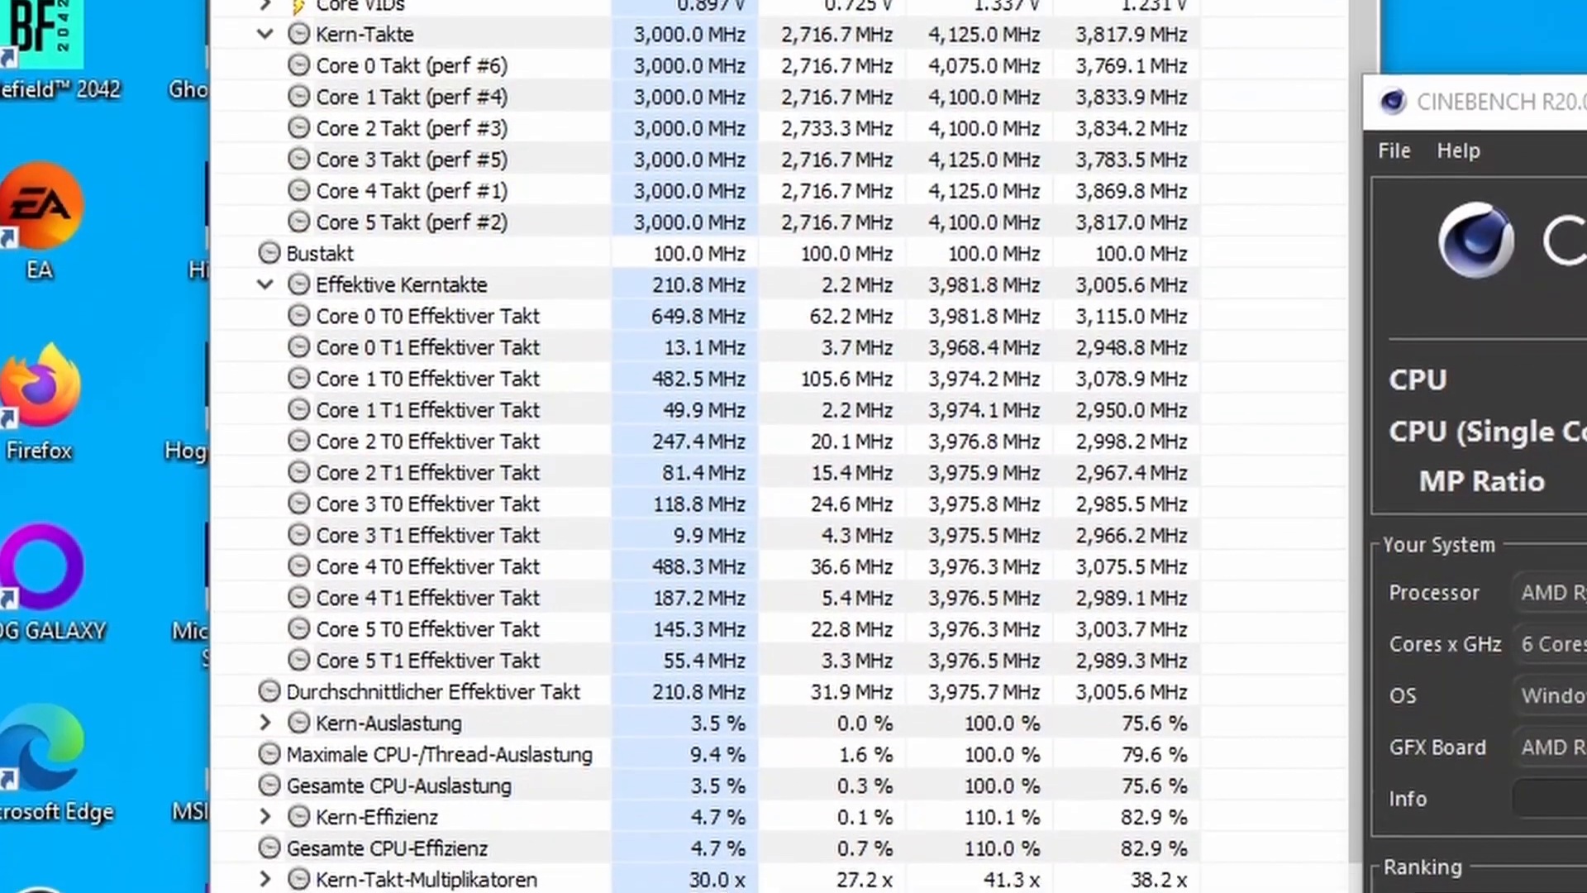
Switch PBO to Advanced with manual limits of 999 for PPT, TDC, EDC and SOC, then save with F10.
{"action": "scroll", "scroll_direction": "down", "scroll_amount": 3}
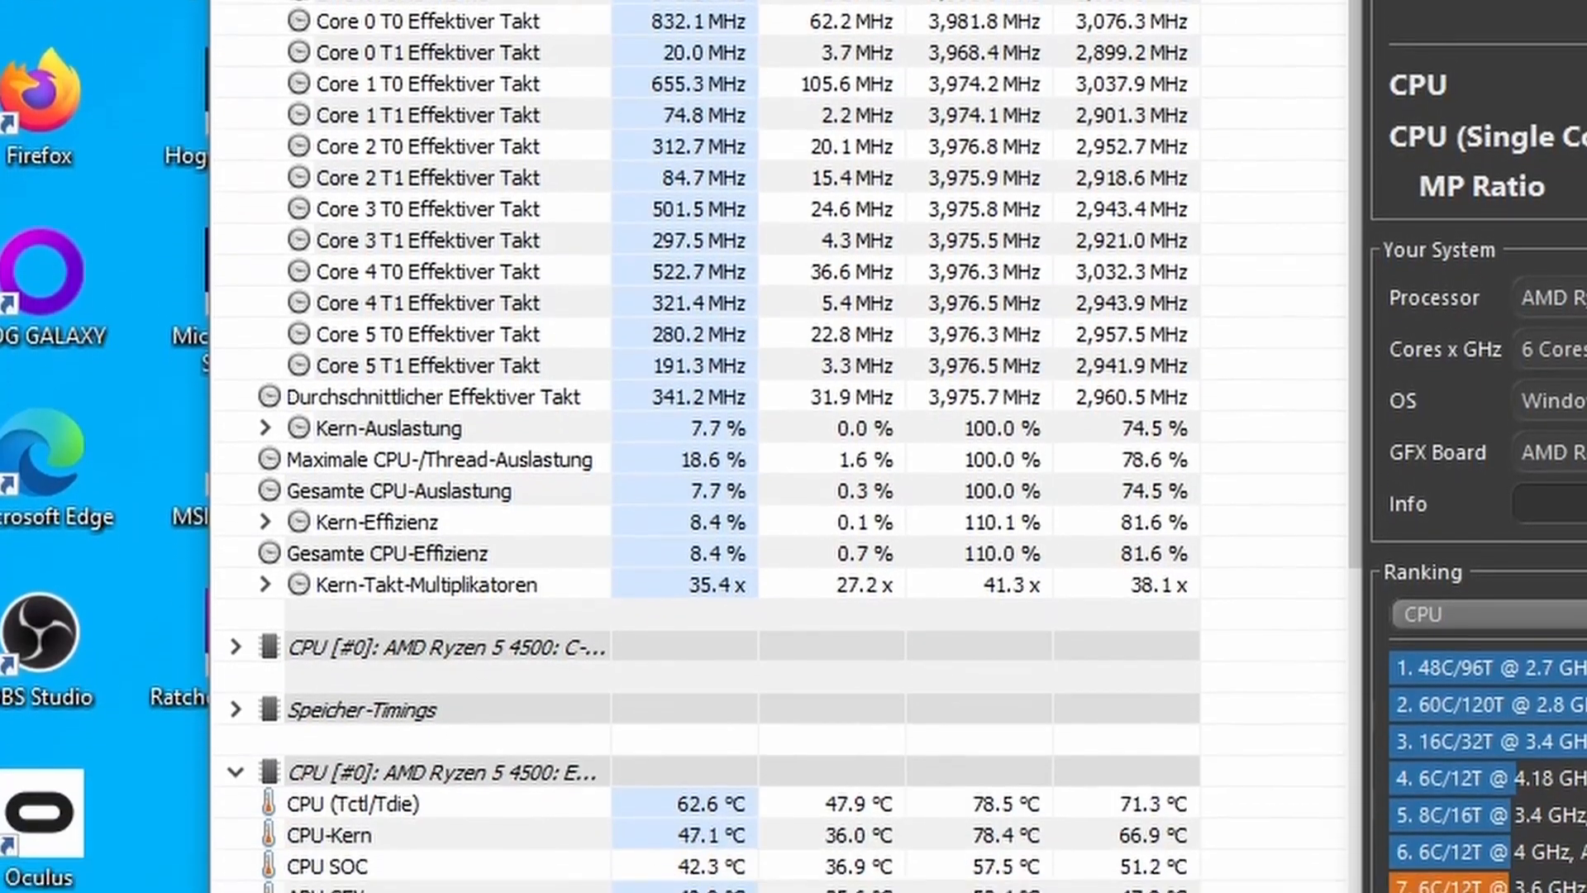
{"action": "scroll", "scroll_direction": "down", "scroll_amount": 3}
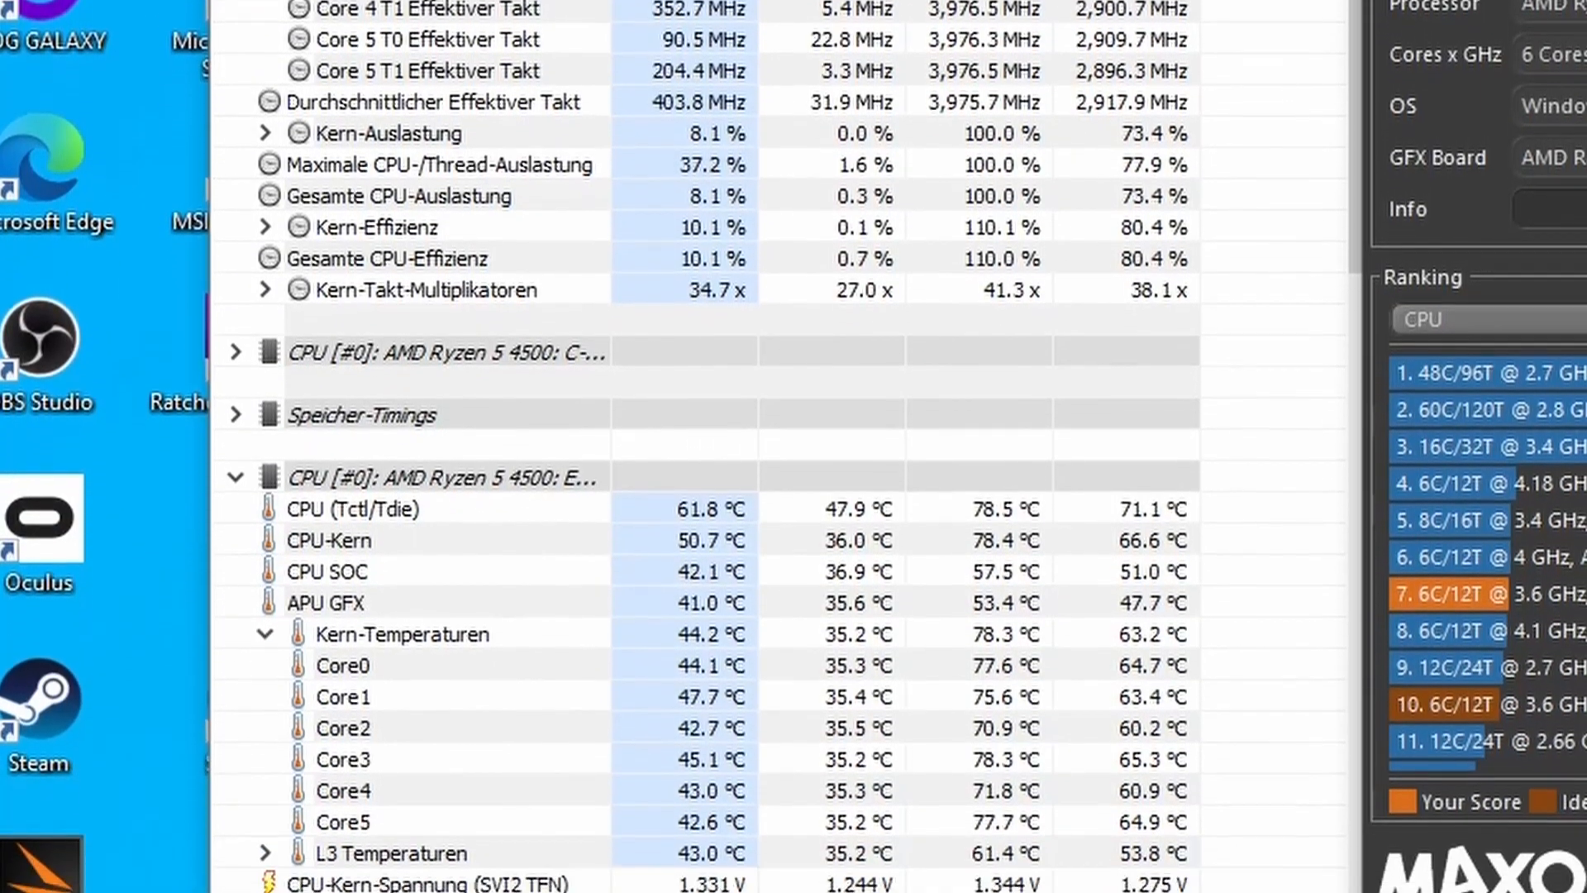
{"action": "scroll", "scroll_direction": "down", "scroll_amount": 3}
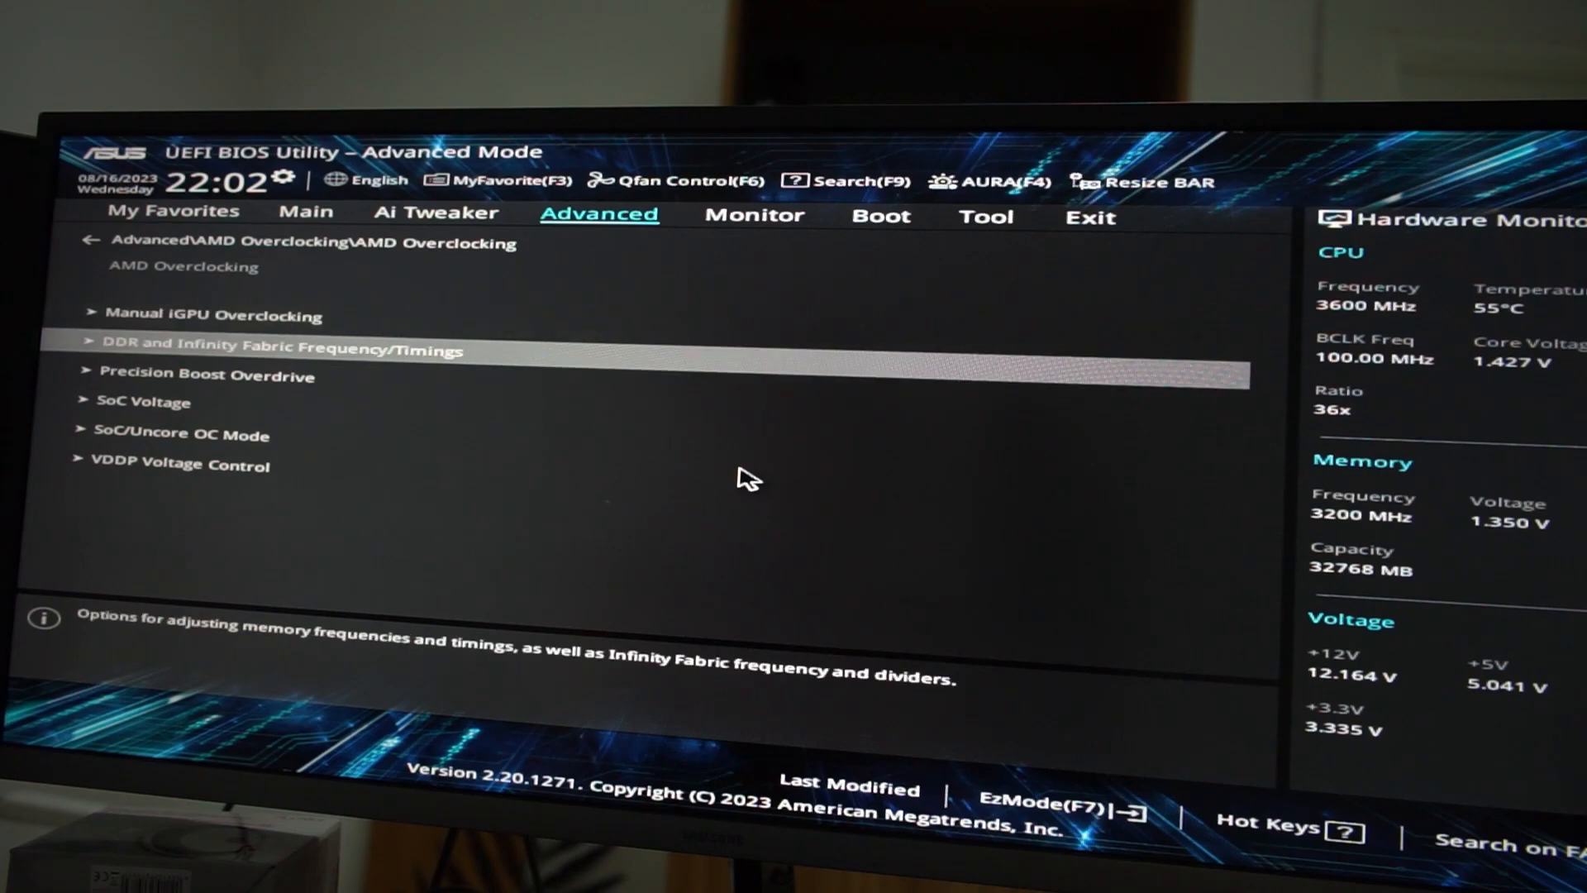
{"action": "left_click", "coordinate": [206, 376]}
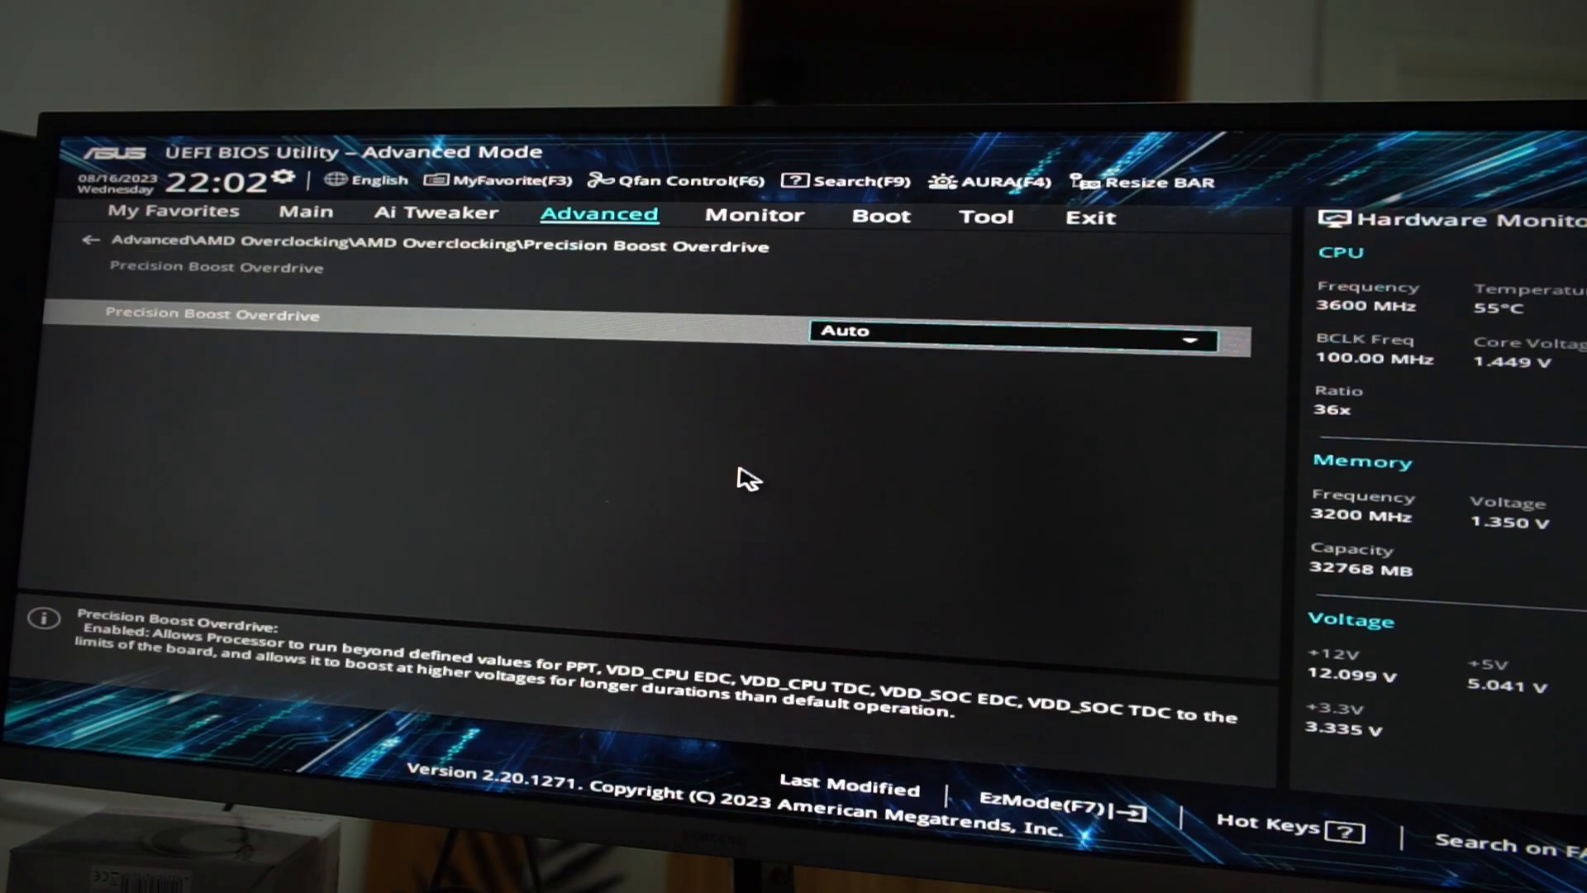
{"action": "left_click", "coordinate": [1012, 331]}
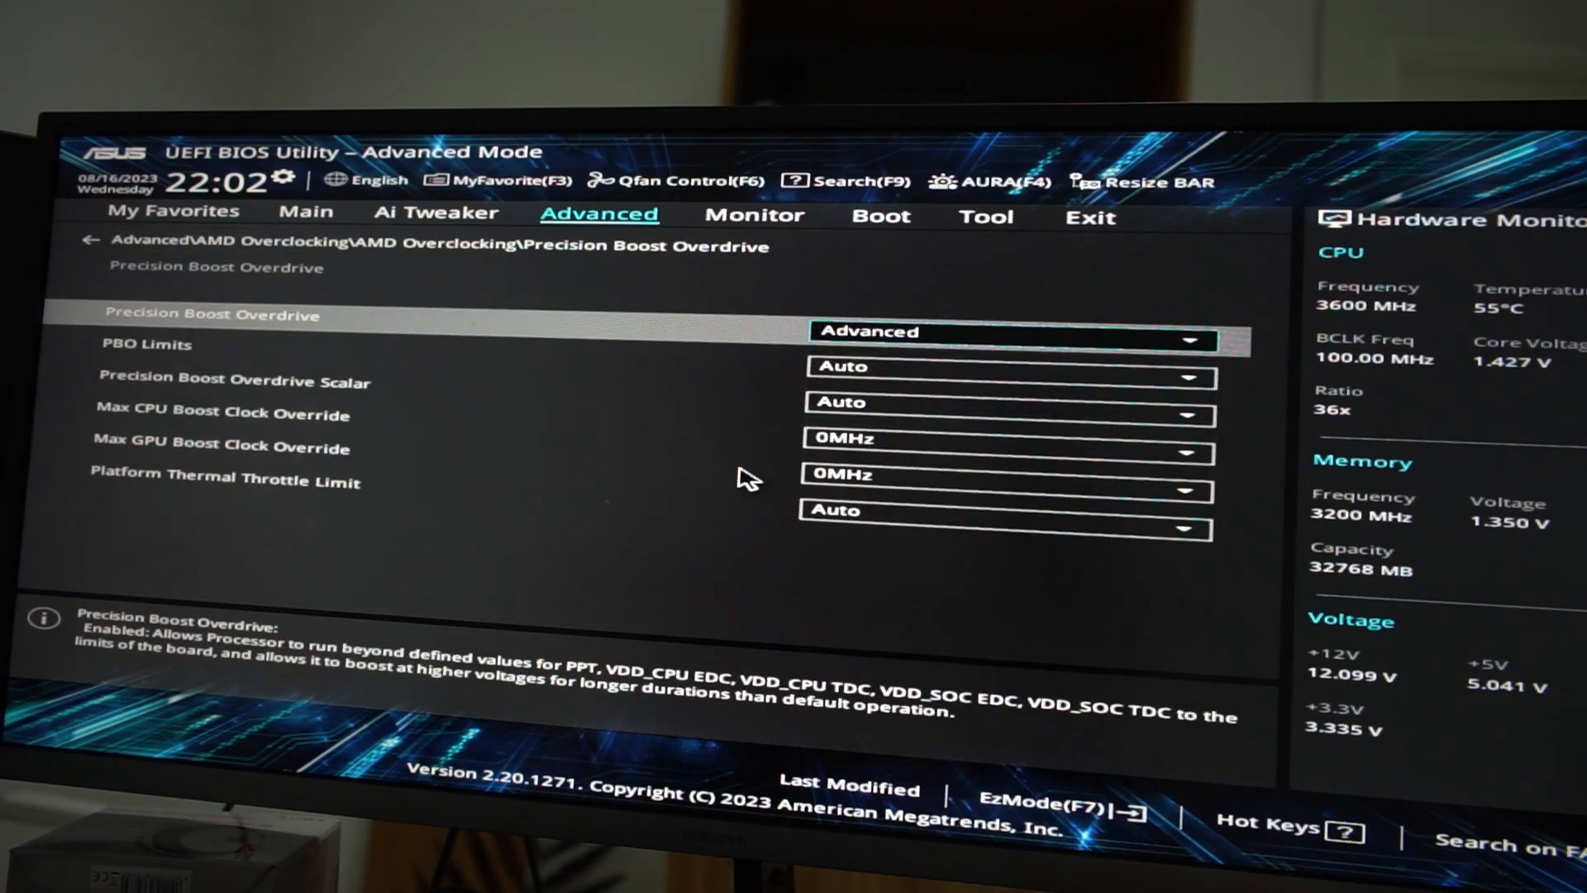
{"action": "left_click", "coordinate": [1007, 365]}
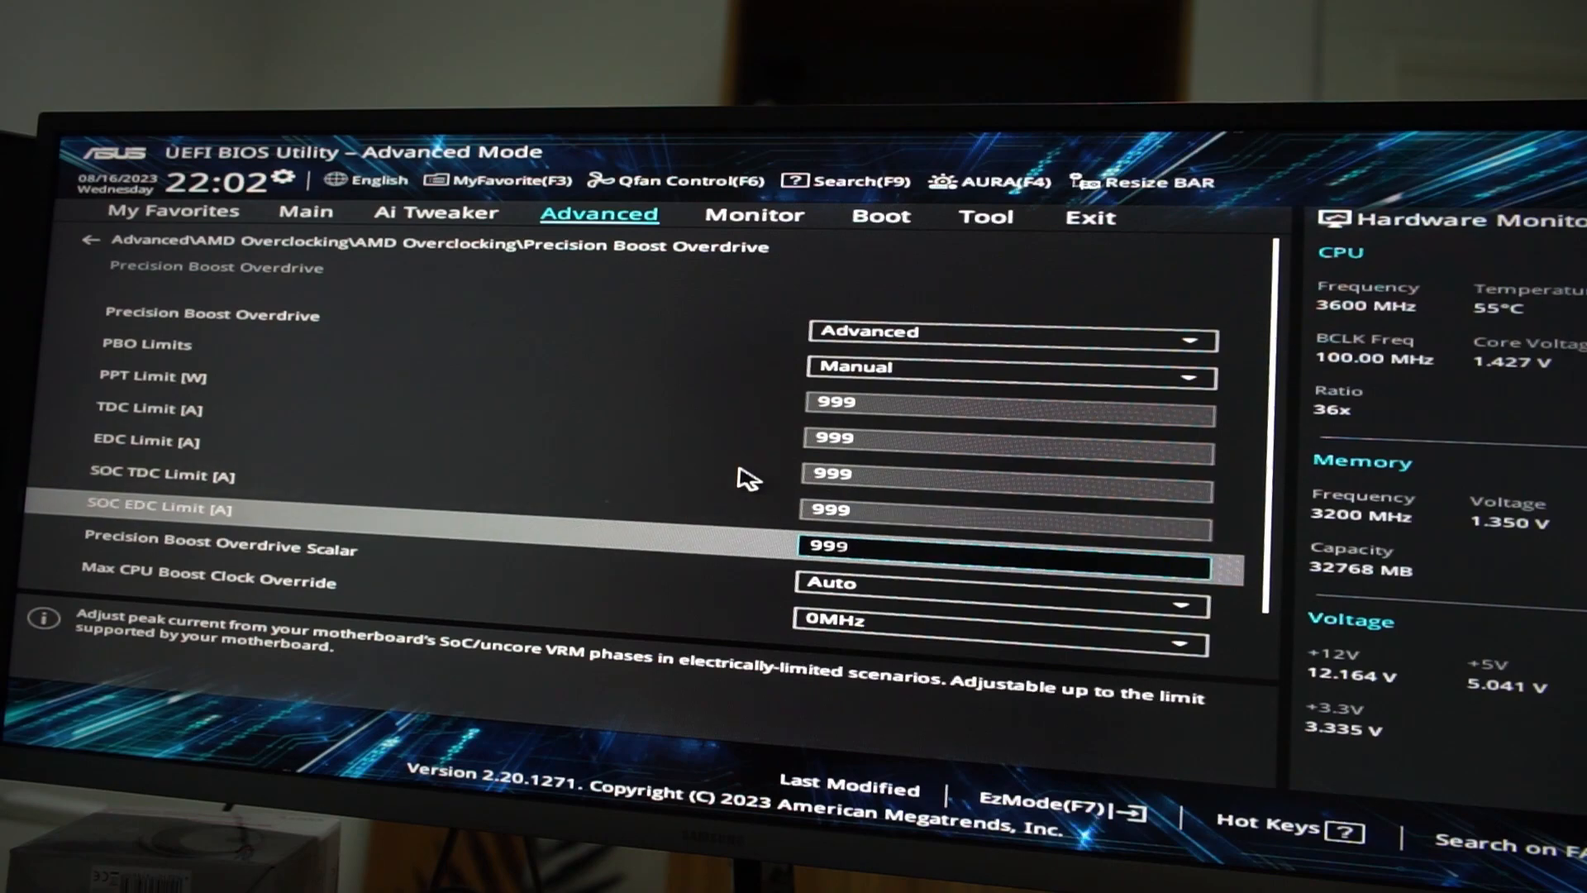
{"action": "scroll", "scroll_direction": "down", "scroll_amount": 3}
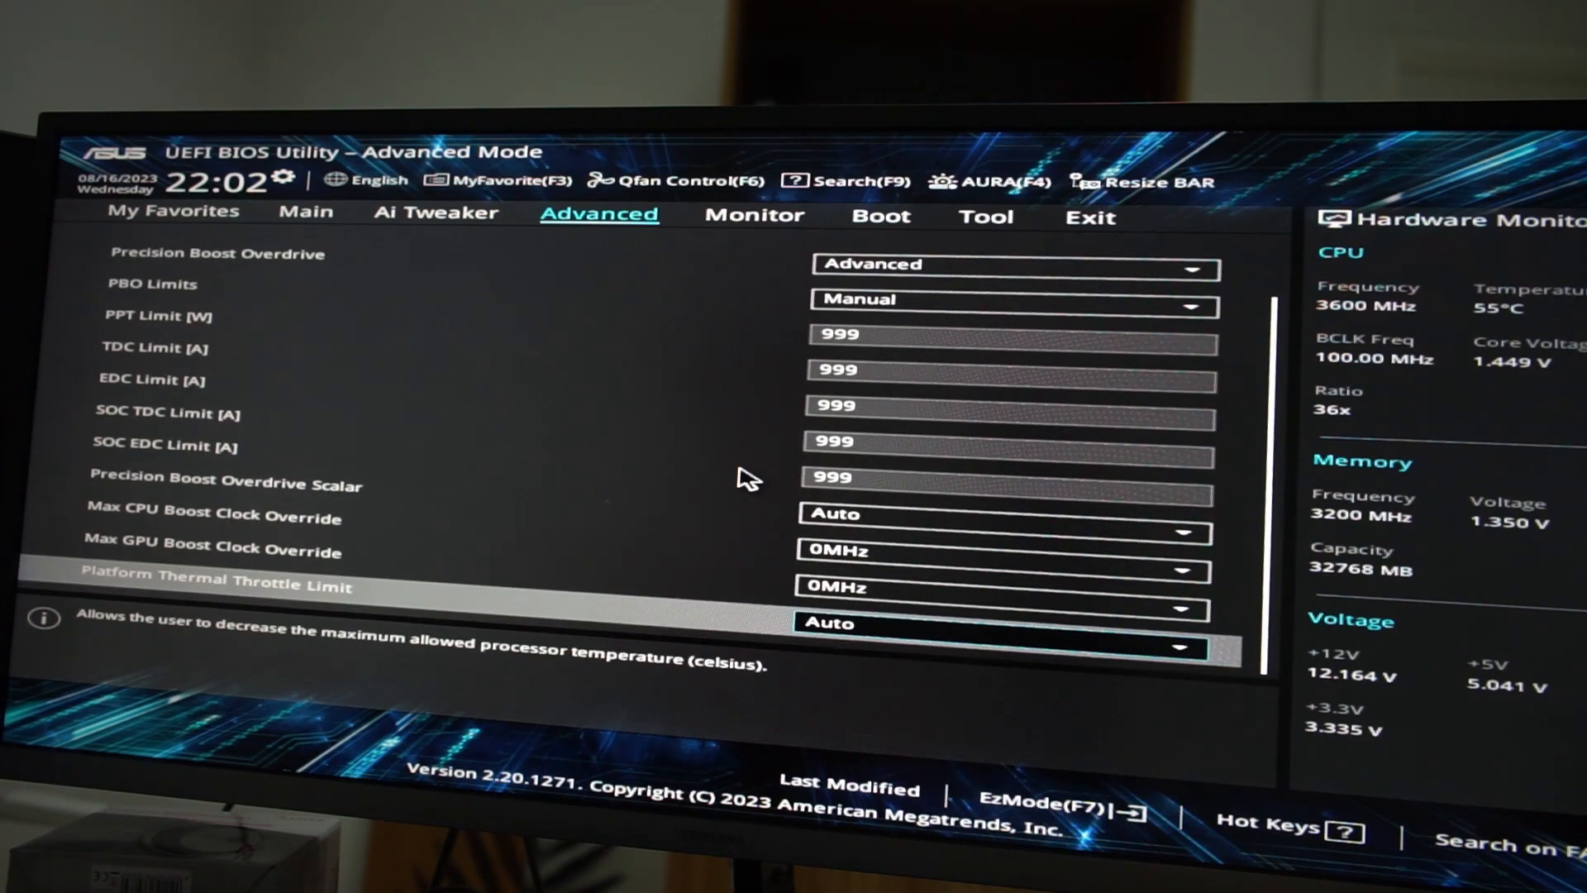
{"action": "key", "text": "F10"}
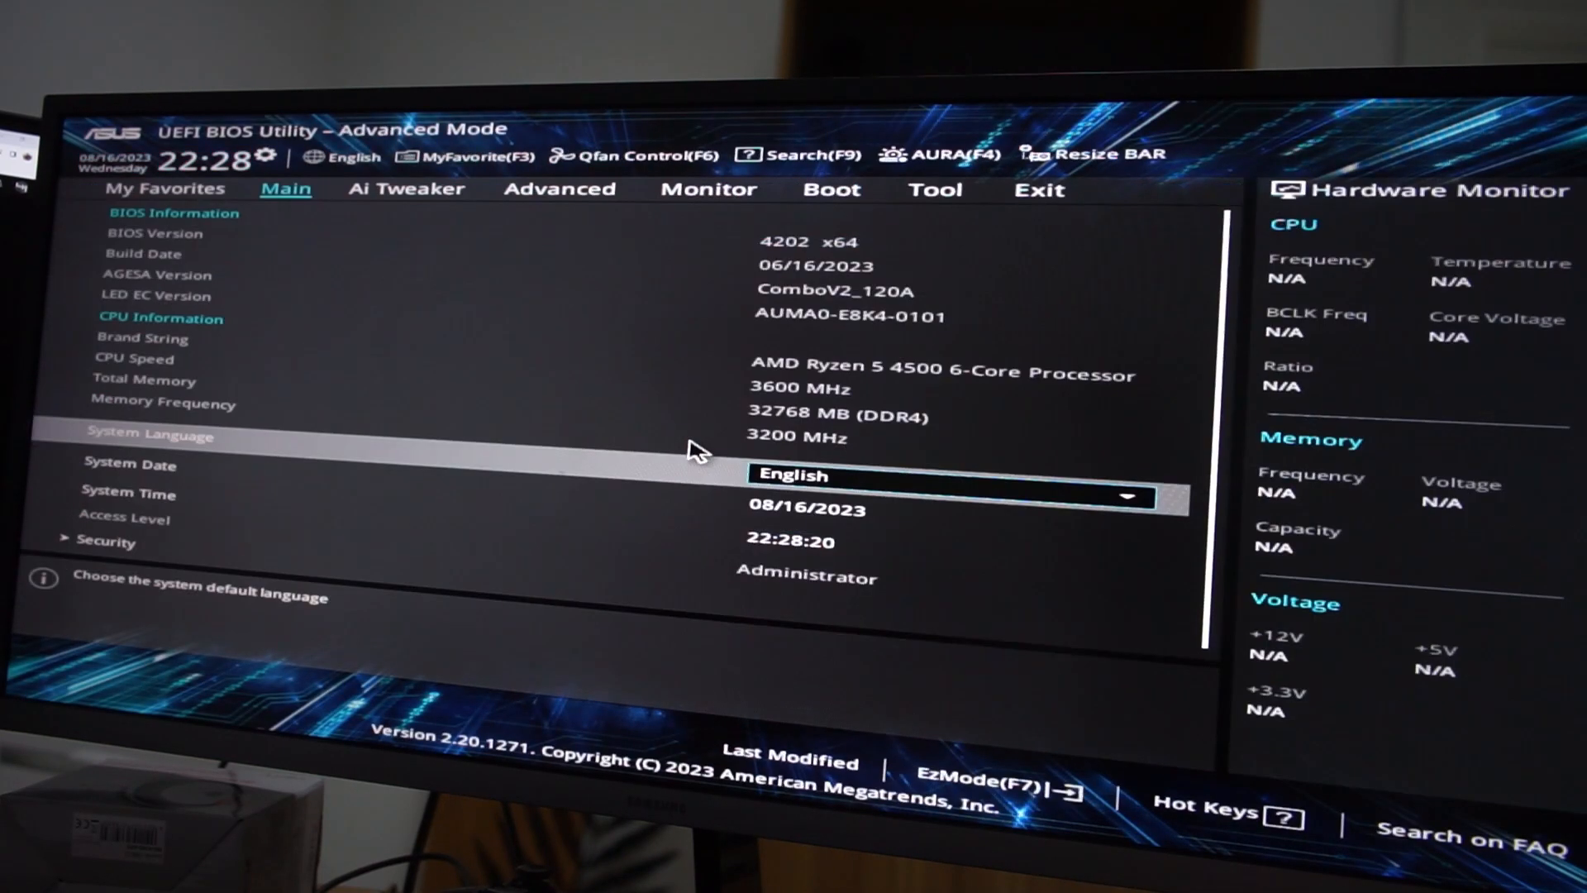
In Ai Tweaker > DIGI+ VRM, set VDDCR CPU Load Line Calibration to Extreme.
{"action": "left_click", "coordinate": [407, 189]}
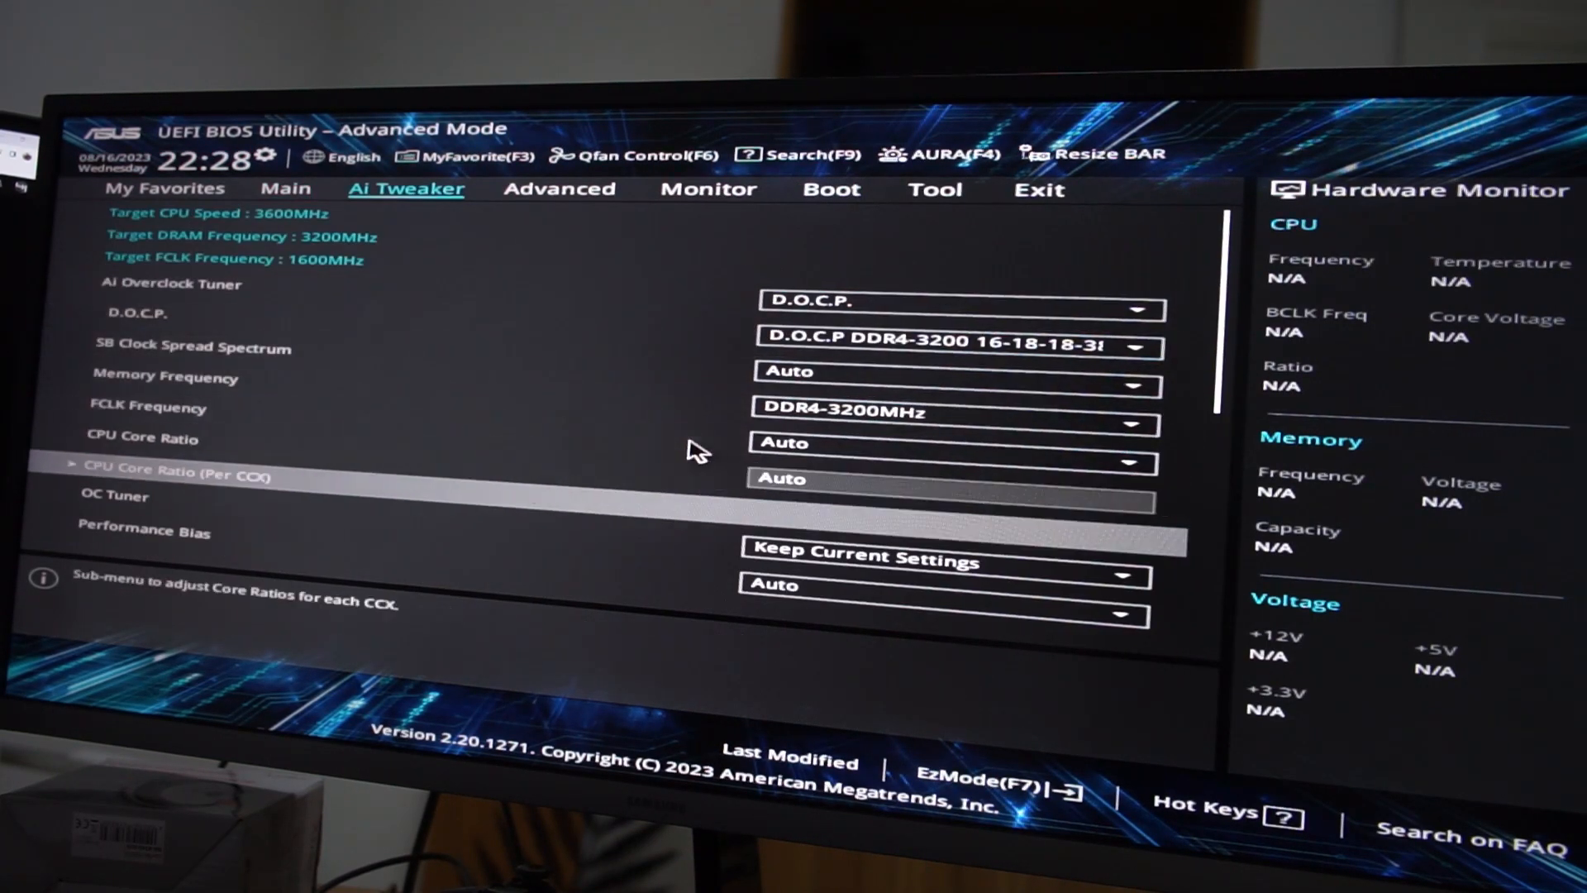
{"action": "scroll", "scroll_direction": "down", "scroll_amount": 3}
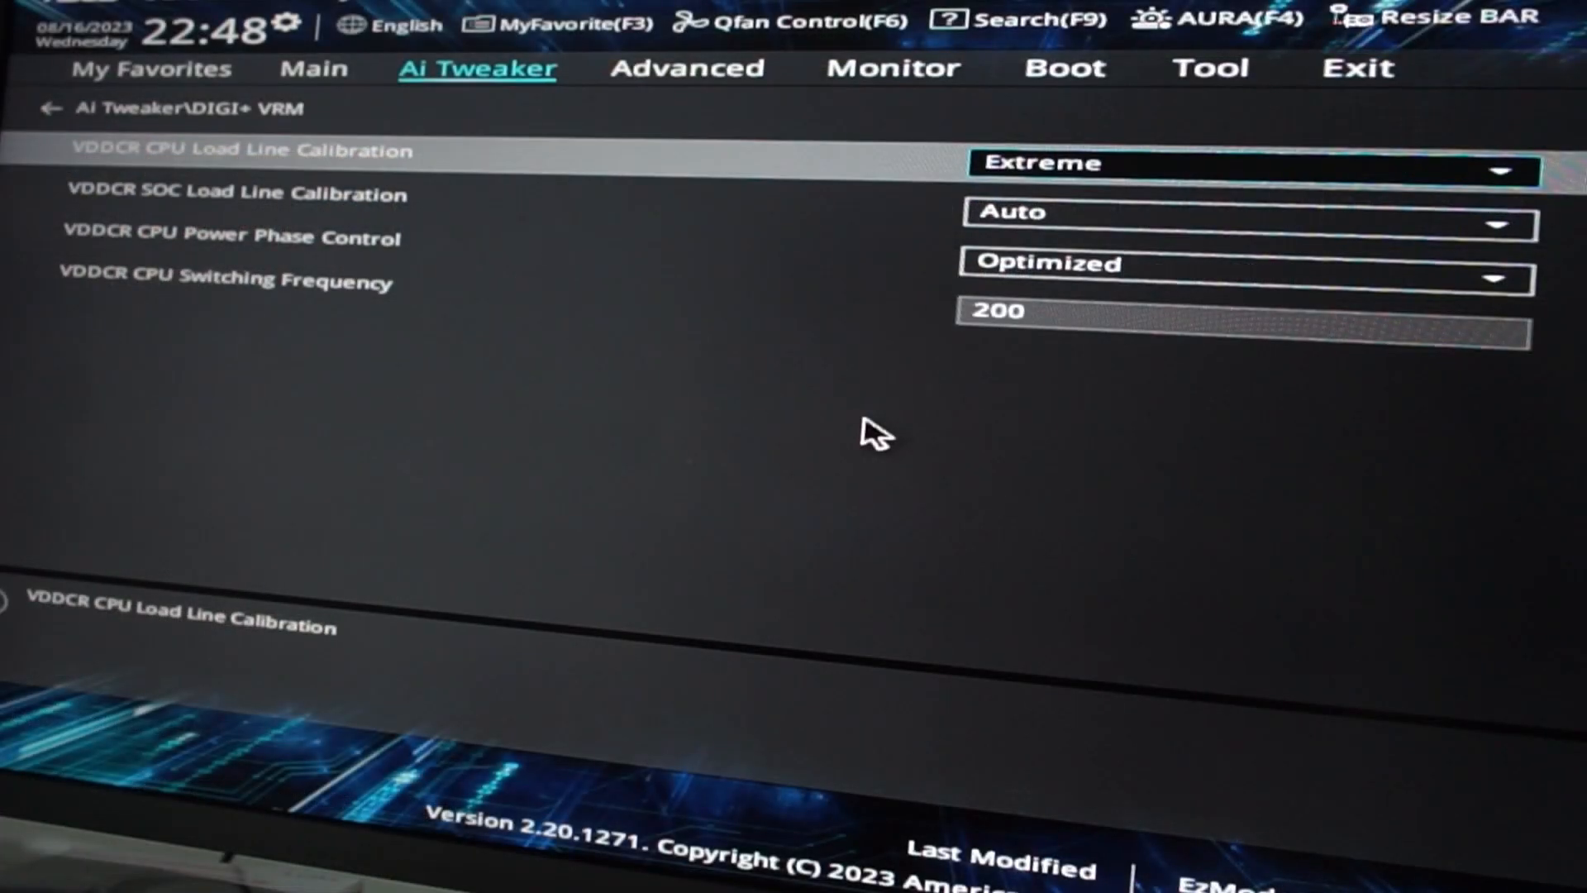
{"action": "left_click", "coordinate": [1245, 164]}
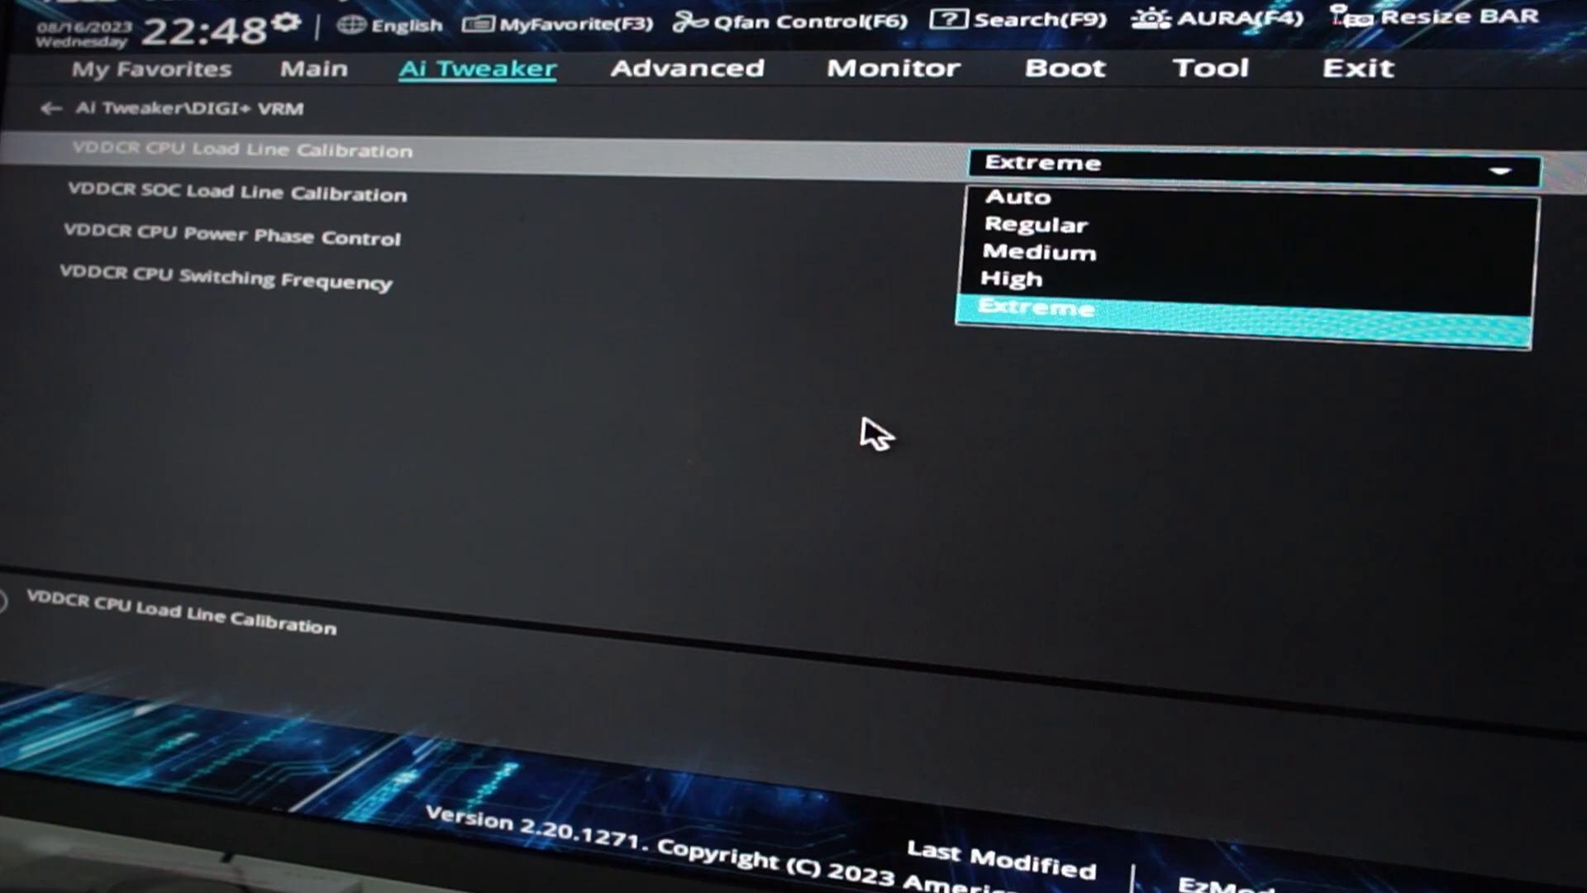